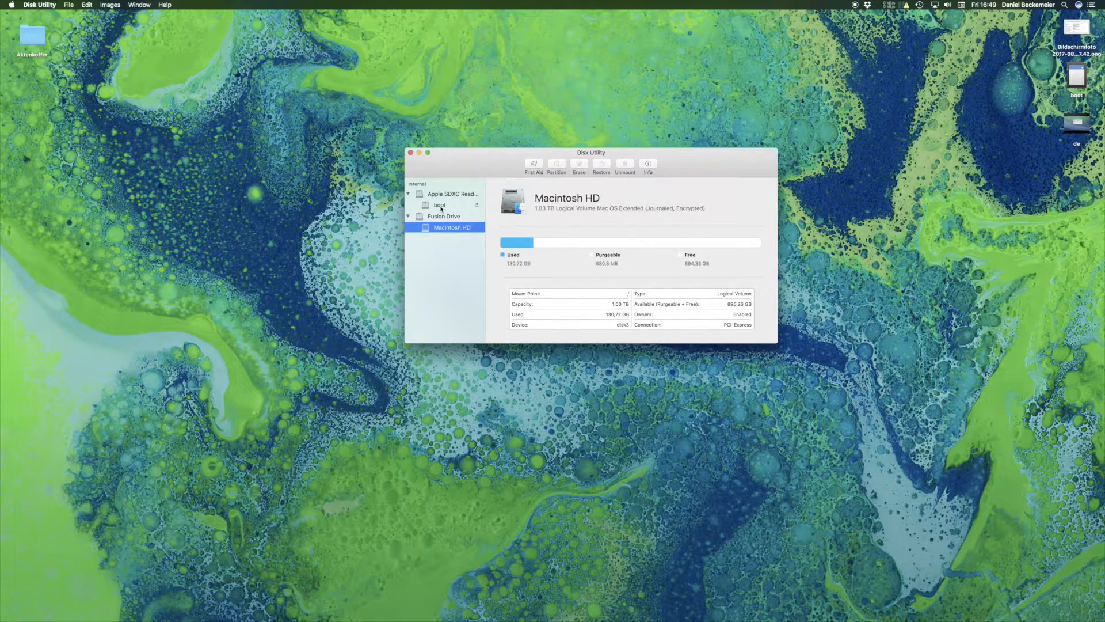
Request a new image from the SD card's boot volume, named boot-image, saved to Documents.
click(438, 205)
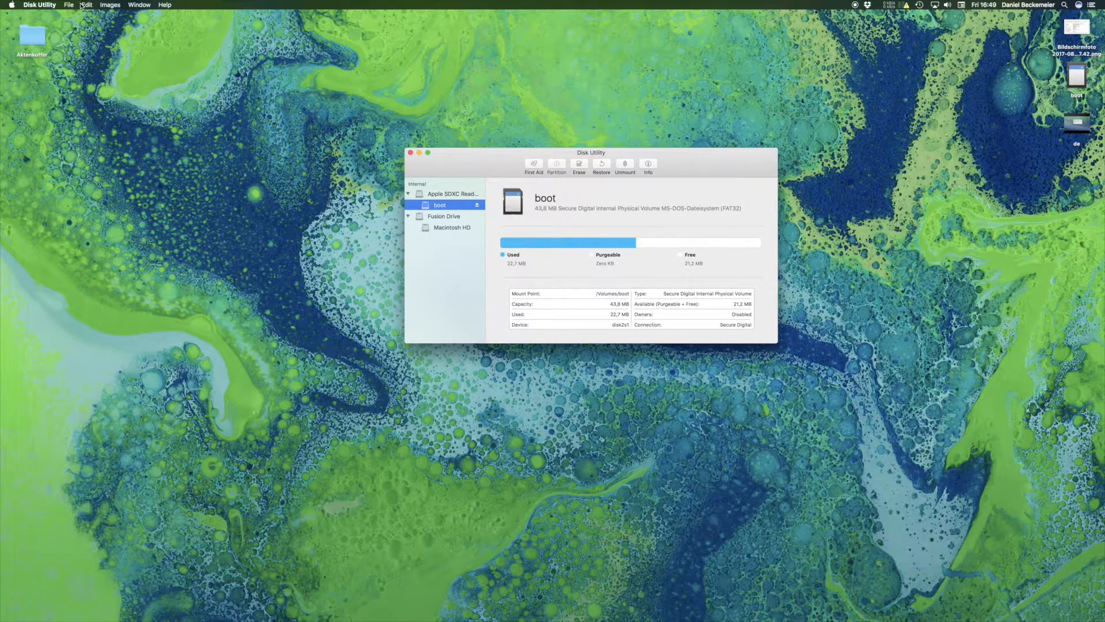
click(113, 4)
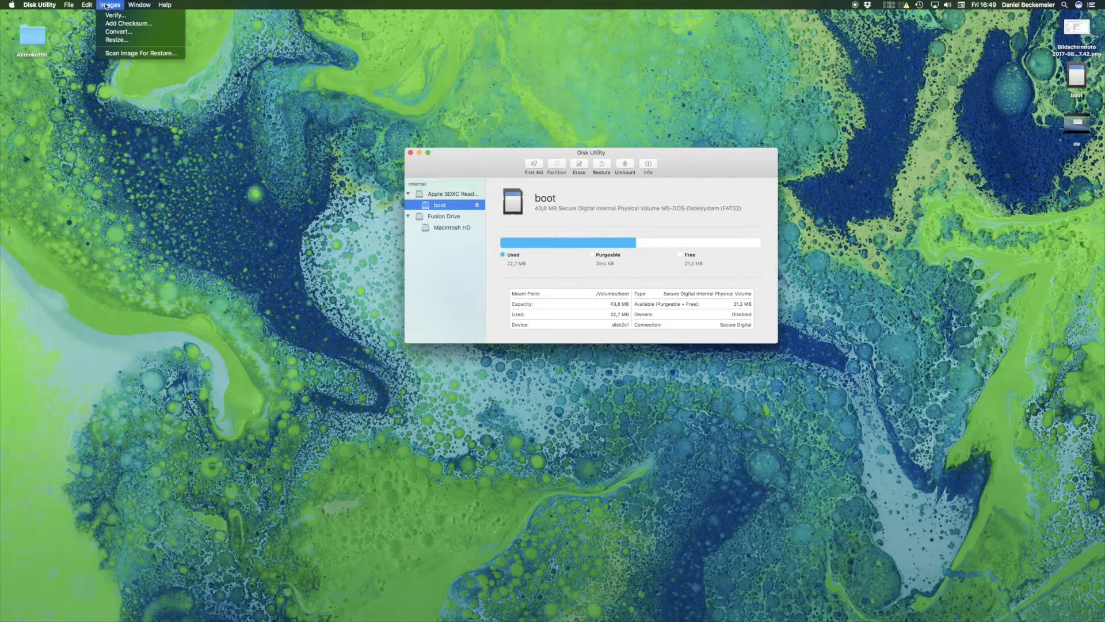
click(70, 3)
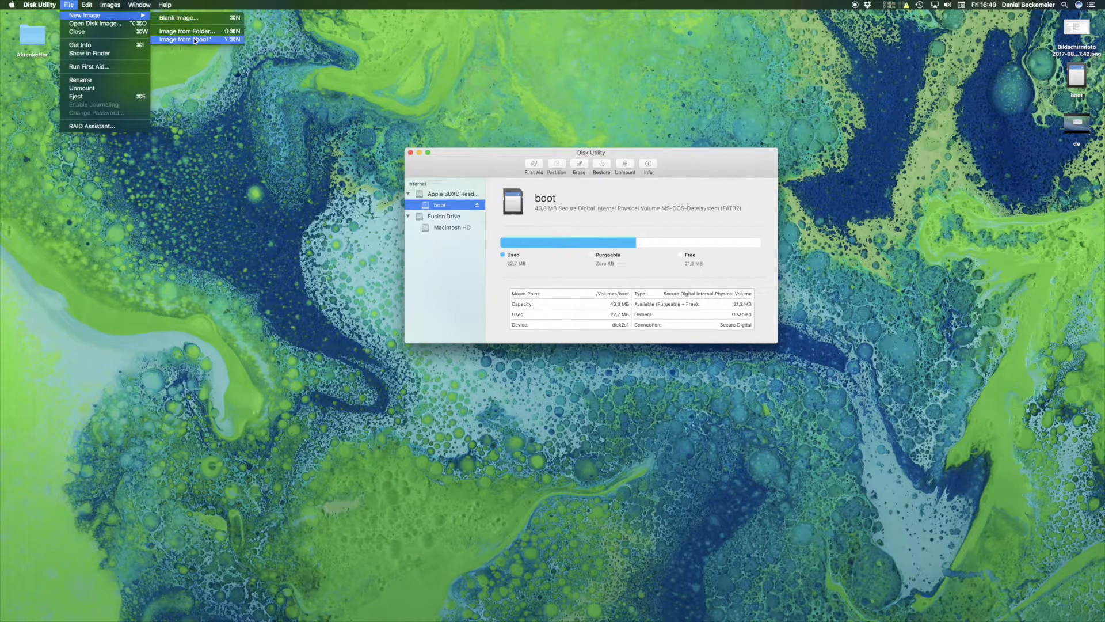
click(196, 38)
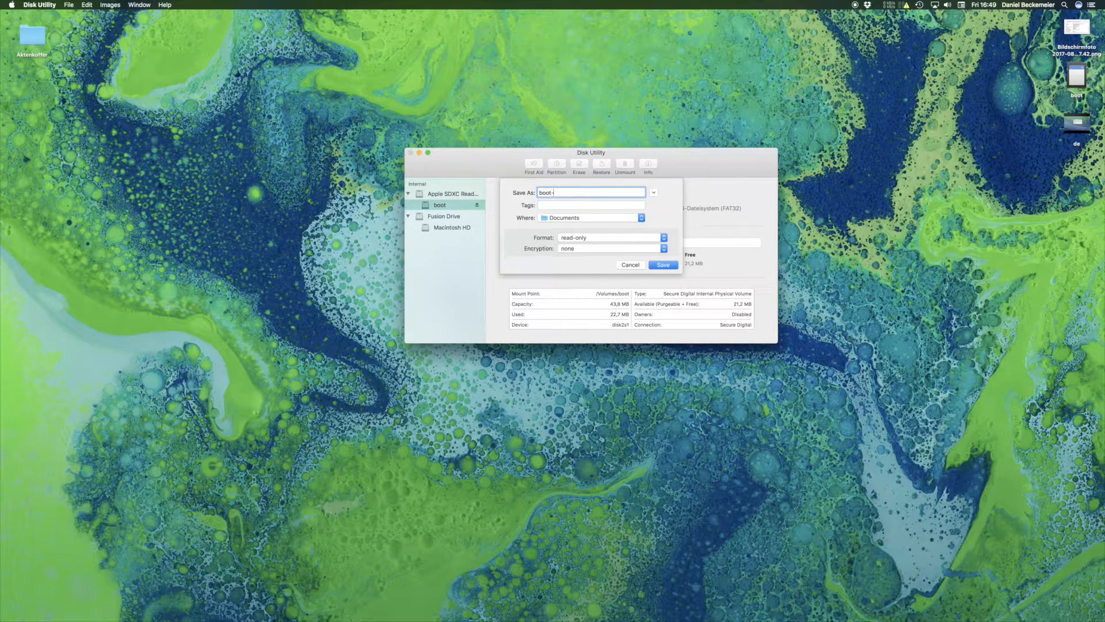
text(-image)
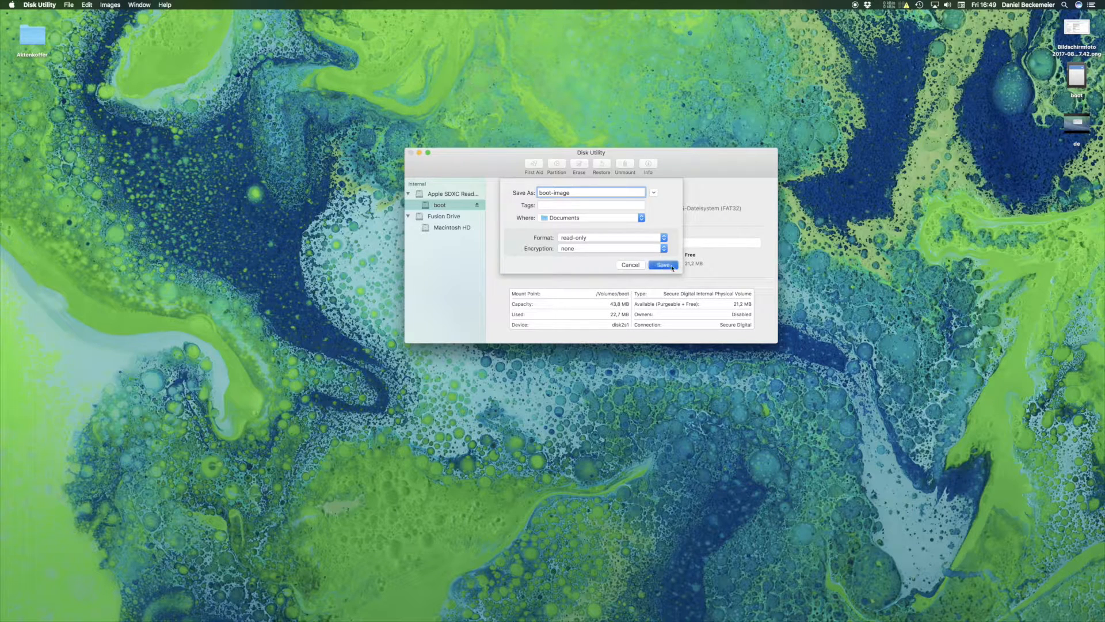
click(665, 265)
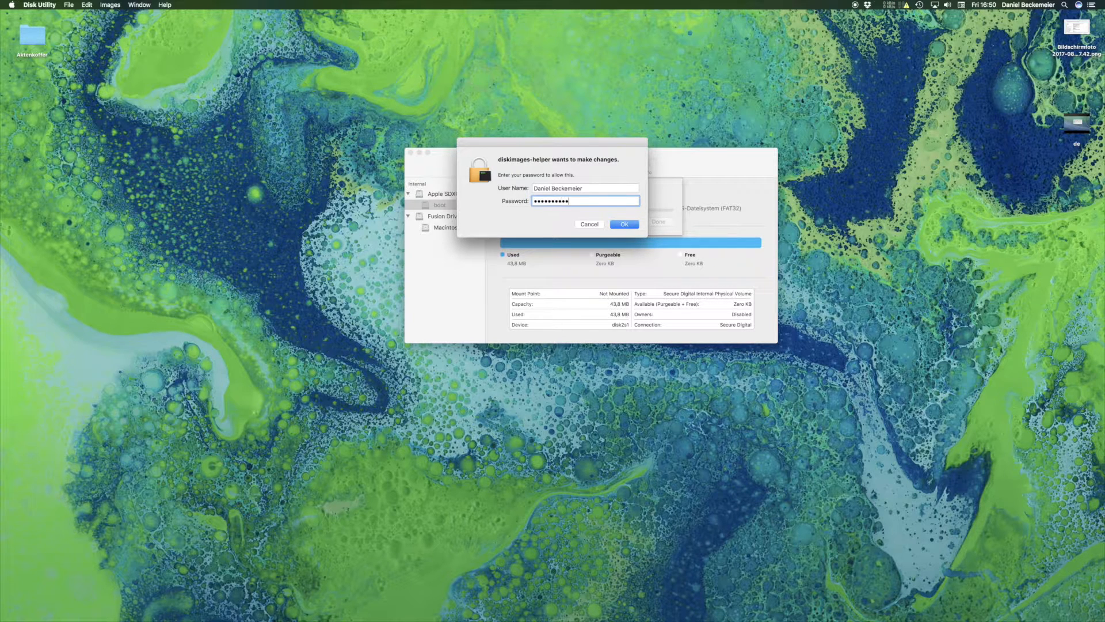
Authorise the image creation with the administrator password.
click(624, 224)
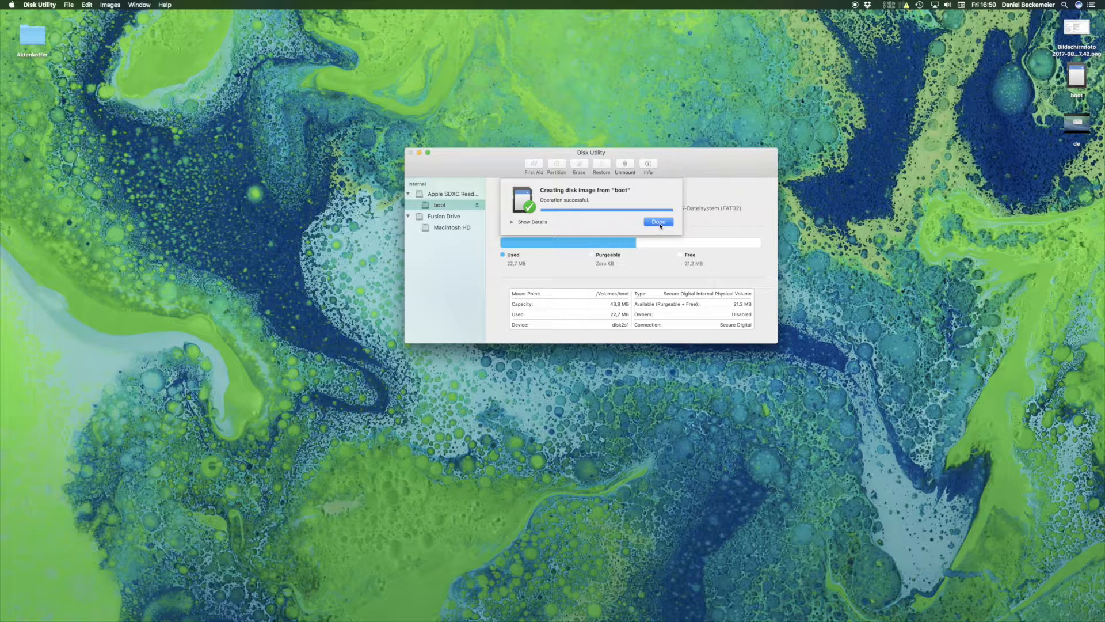
Dismiss the 'Operation successful' notice to return to the boot volume view.
click(658, 222)
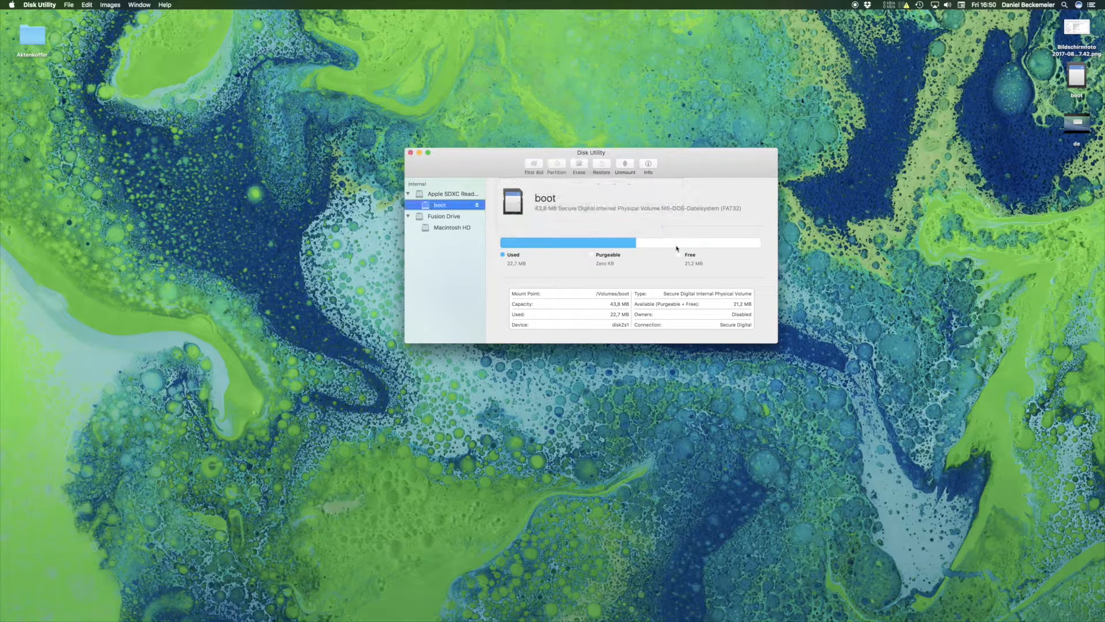